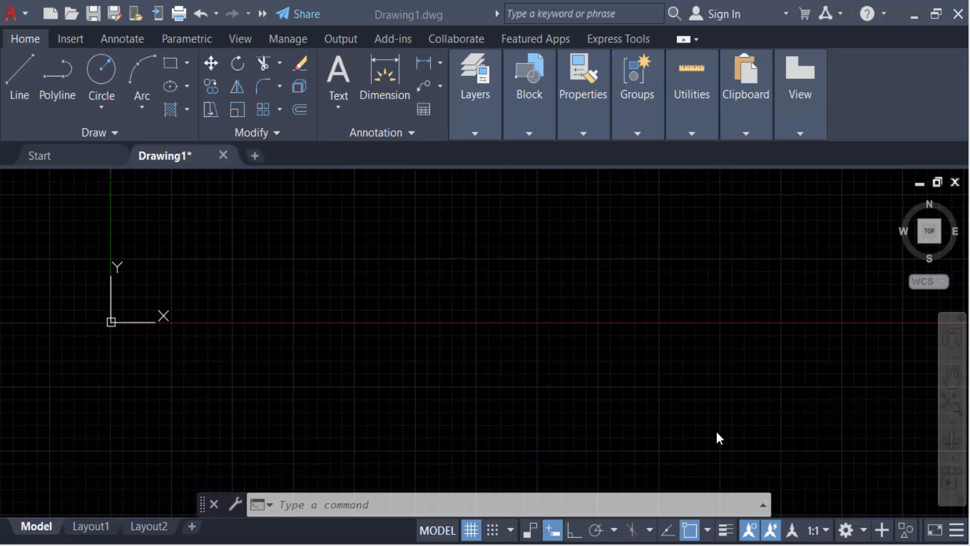
mouse_move(622, 275)
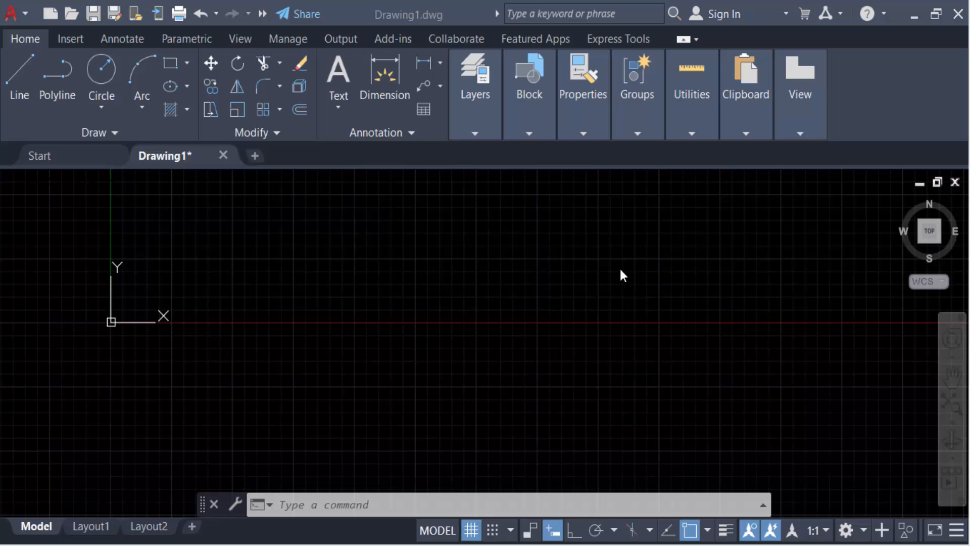
mouse_move(96, 168)
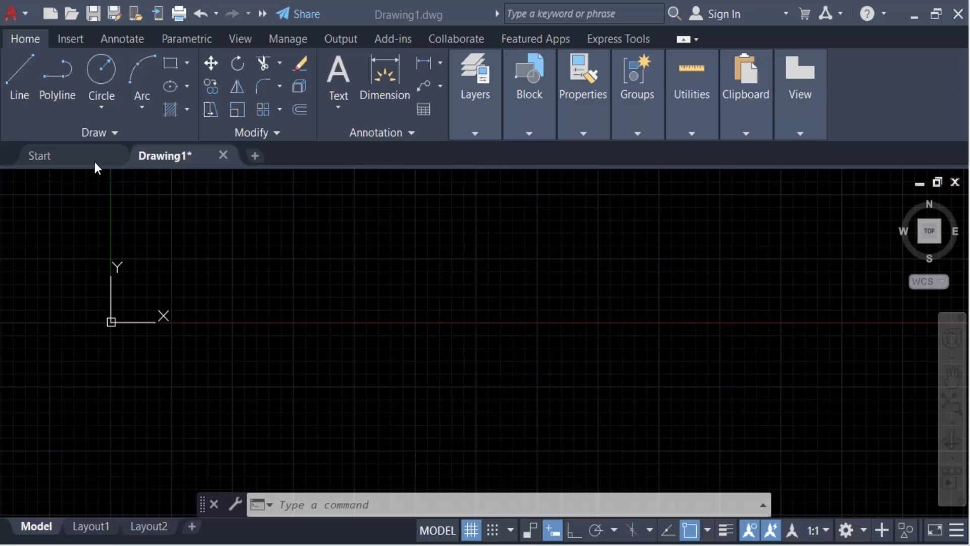
mouse_move(171, 63)
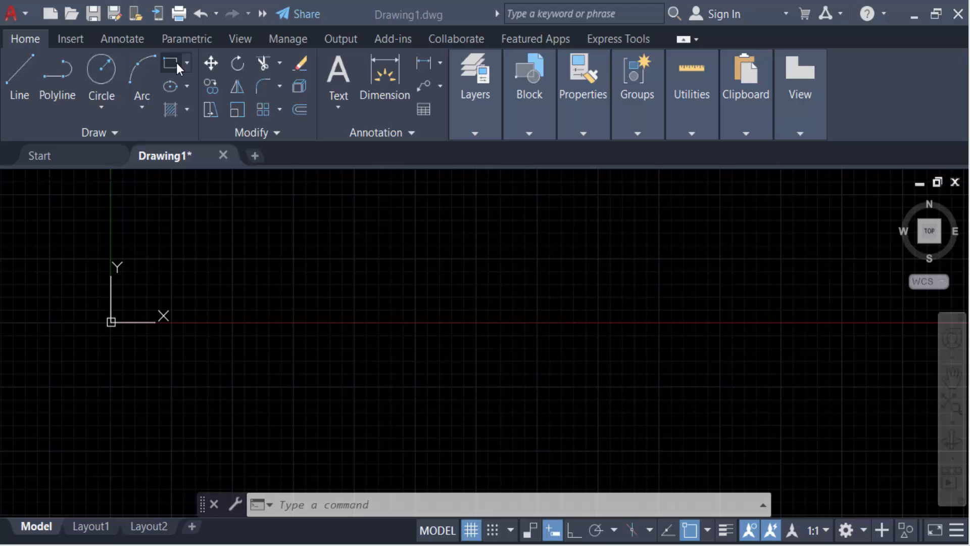
Draw a plain square-cornered rectangle near the drawing's middle, then end the command
click(170, 61)
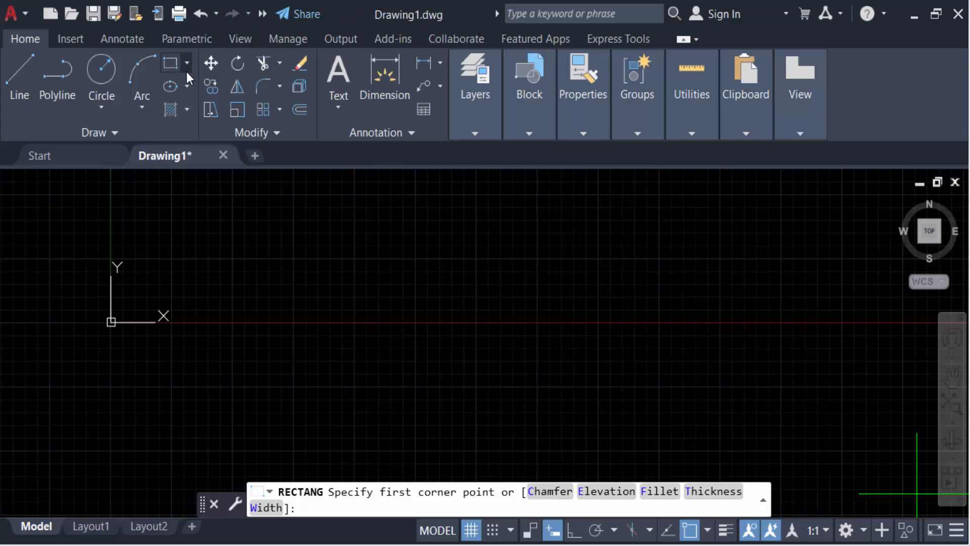
mouse_move(403, 295)
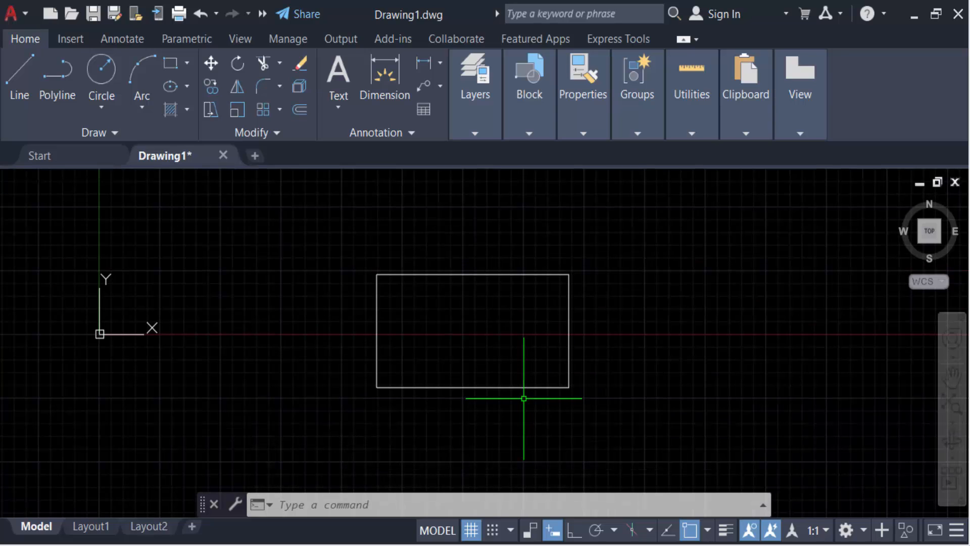
key(Escape)
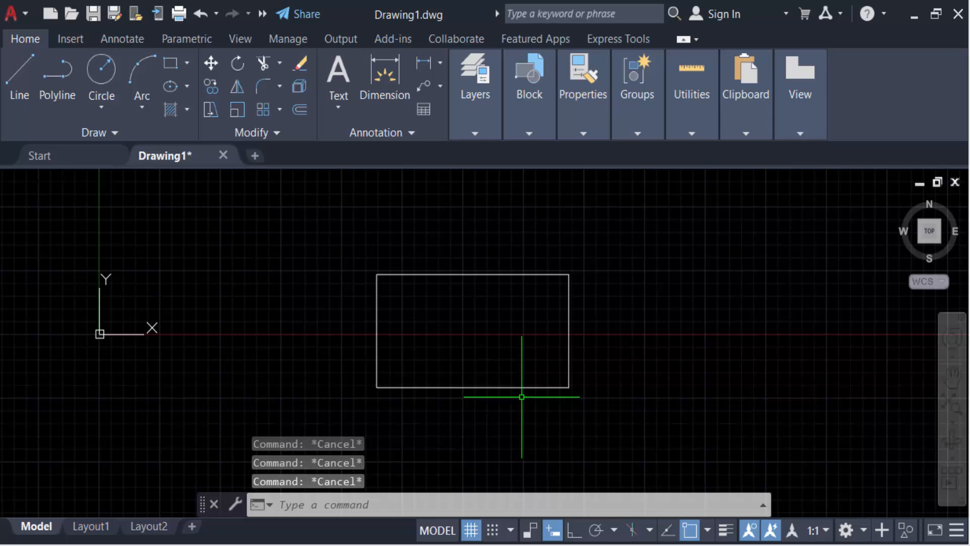
Draw a second rectangle using the Fillet option with corner radius 1
click(172, 64)
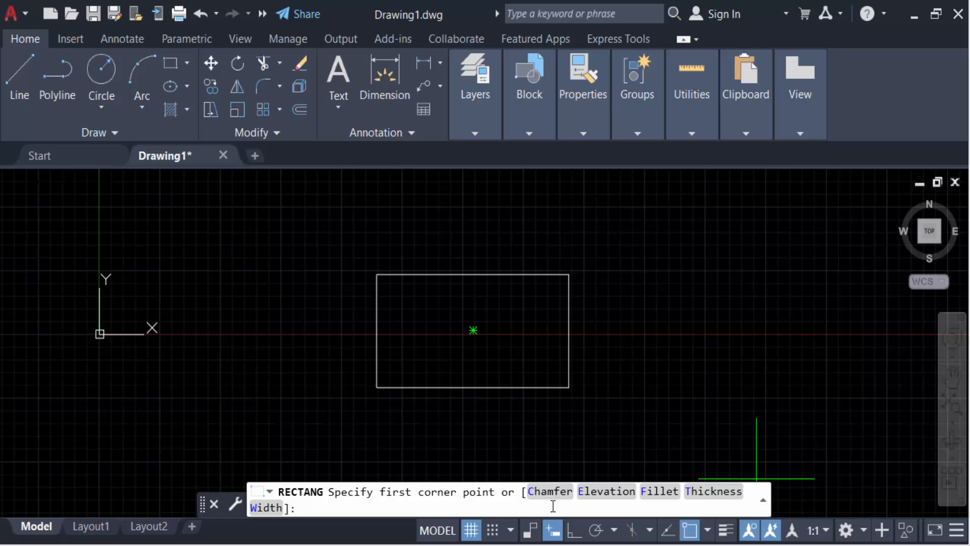
mouse_move(466, 495)
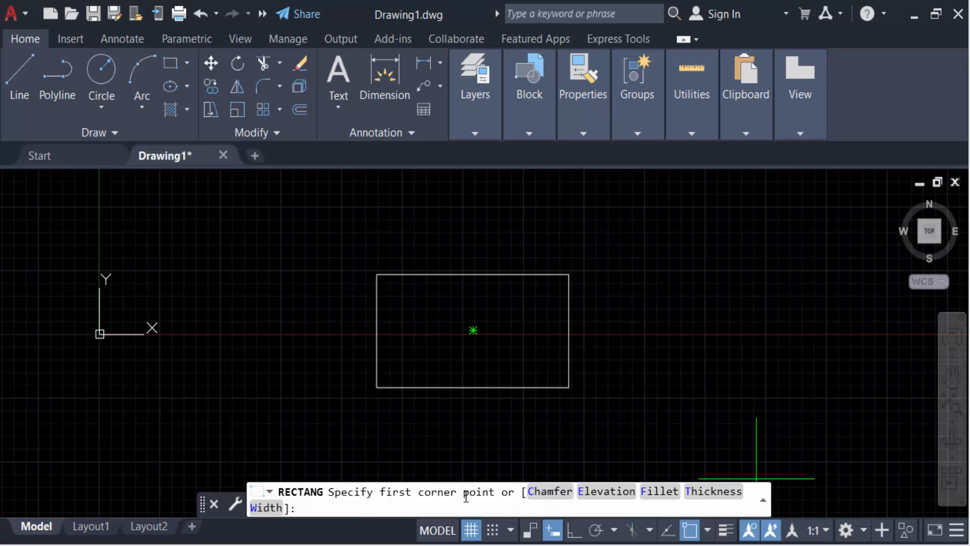
mouse_move(607, 491)
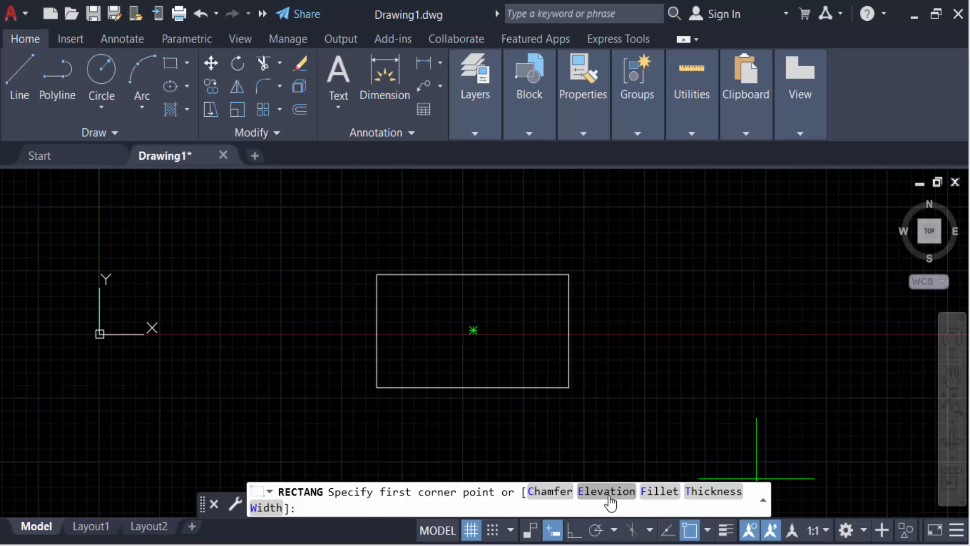
mouse_move(659, 490)
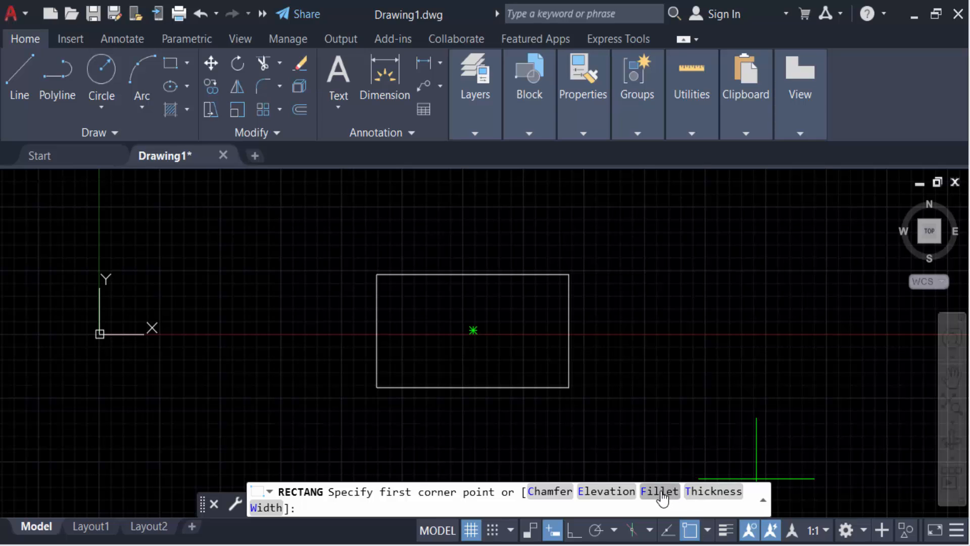
click(659, 491)
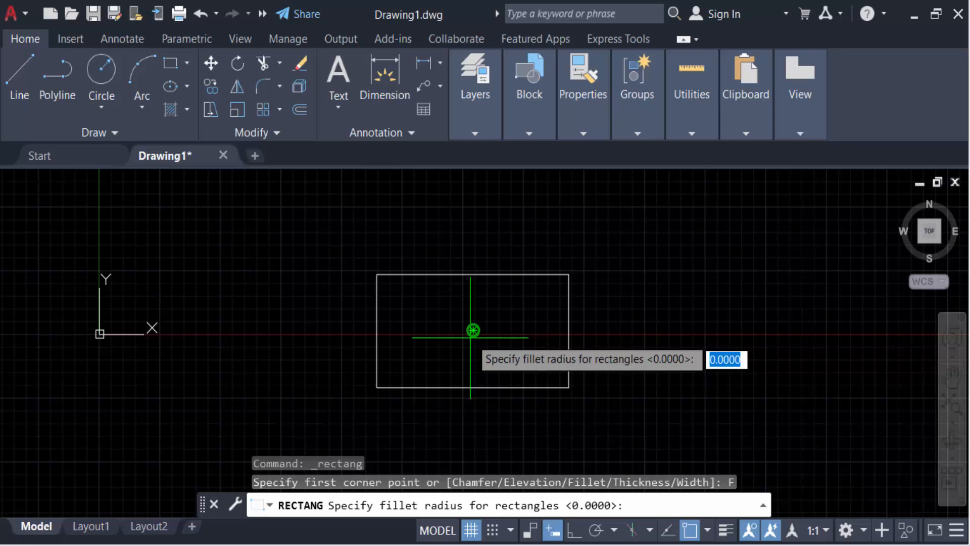
mouse_move(476, 242)
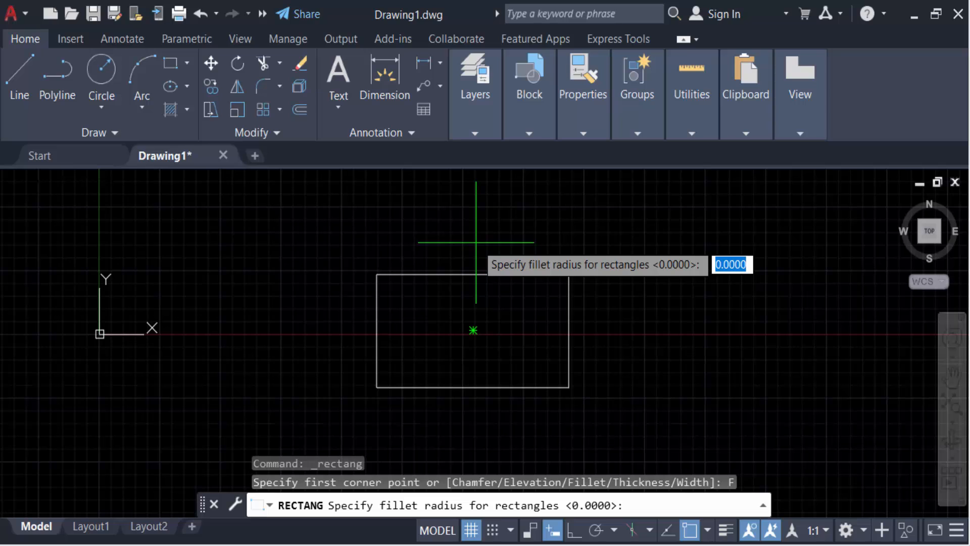
text(1)
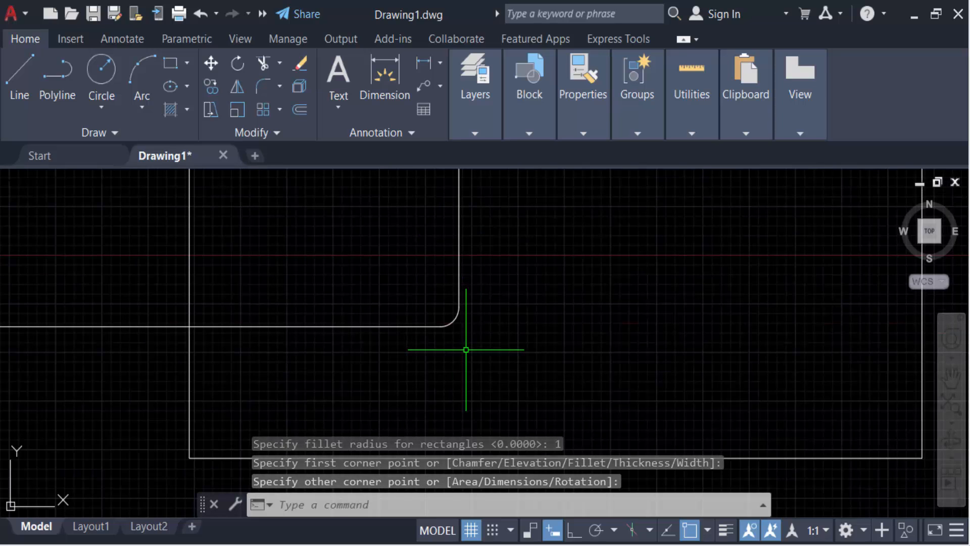
click(471, 347)
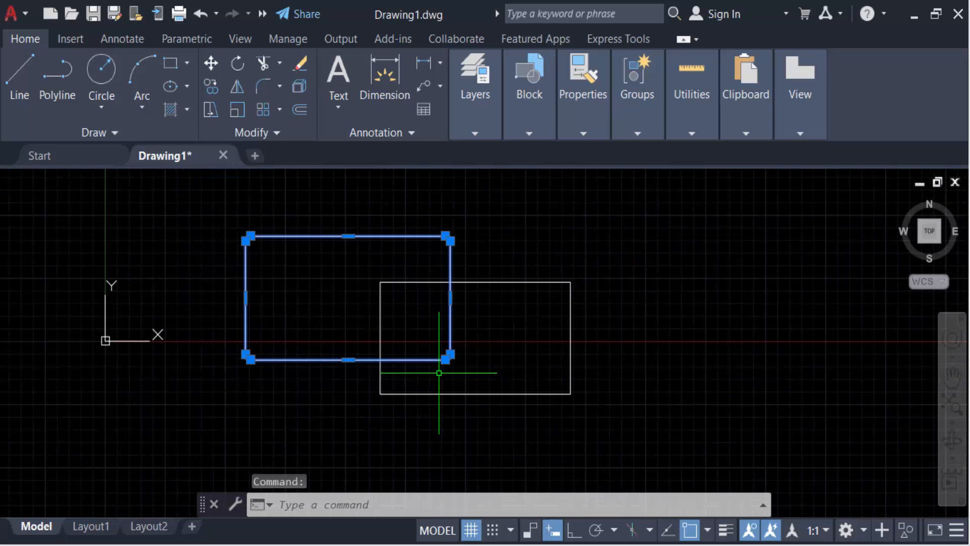
key(Escape)
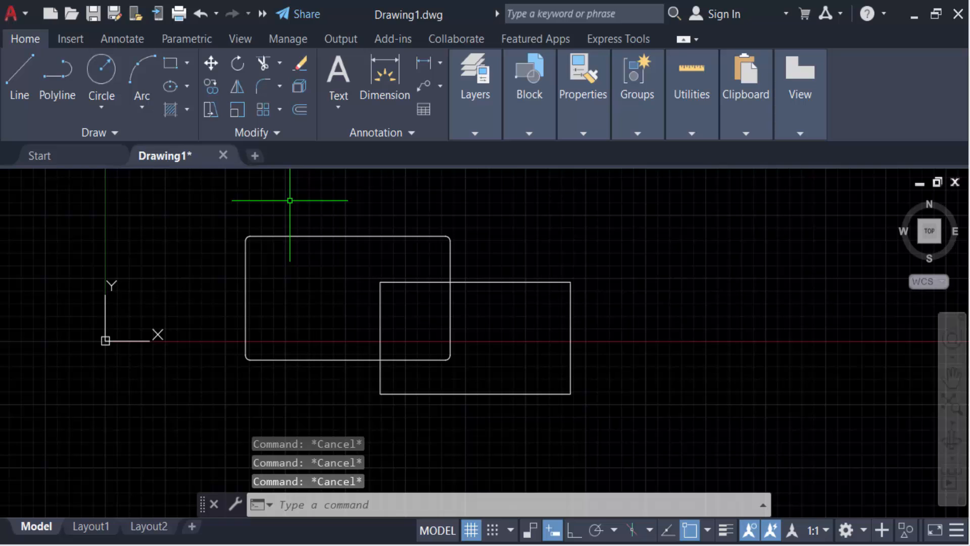
Start a third rectangle to be filleted at radius 3 over the plain one
click(171, 63)
text(3)
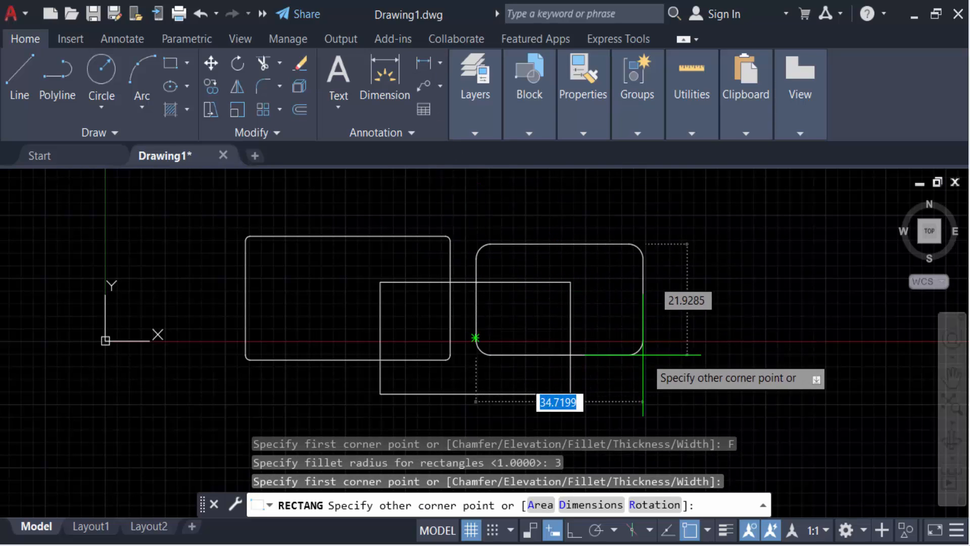
mouse_move(617, 347)
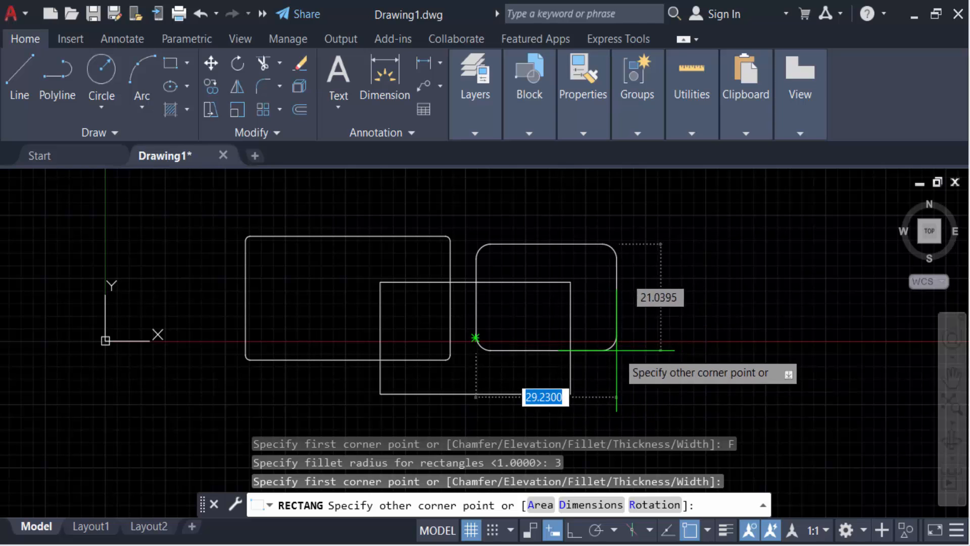
mouse_move(634, 337)
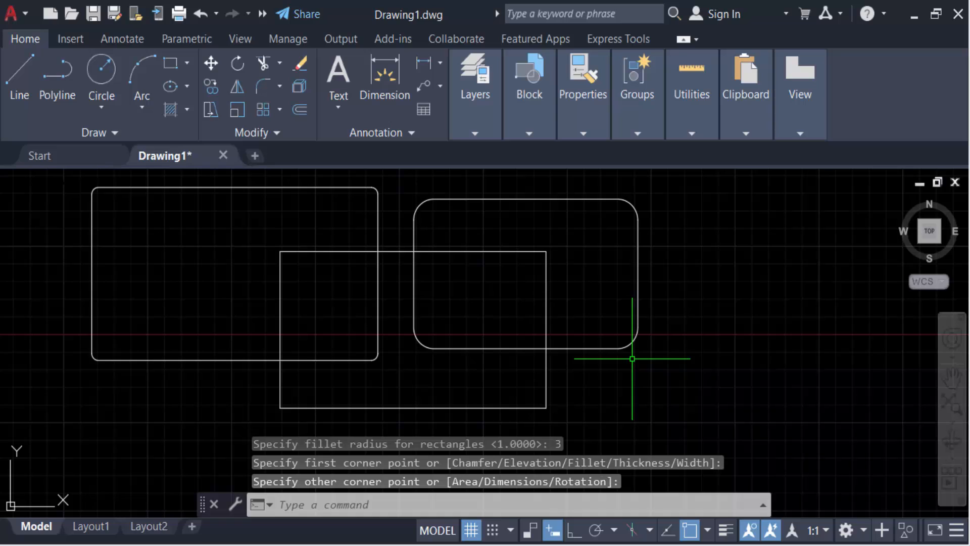
mouse_move(643, 328)
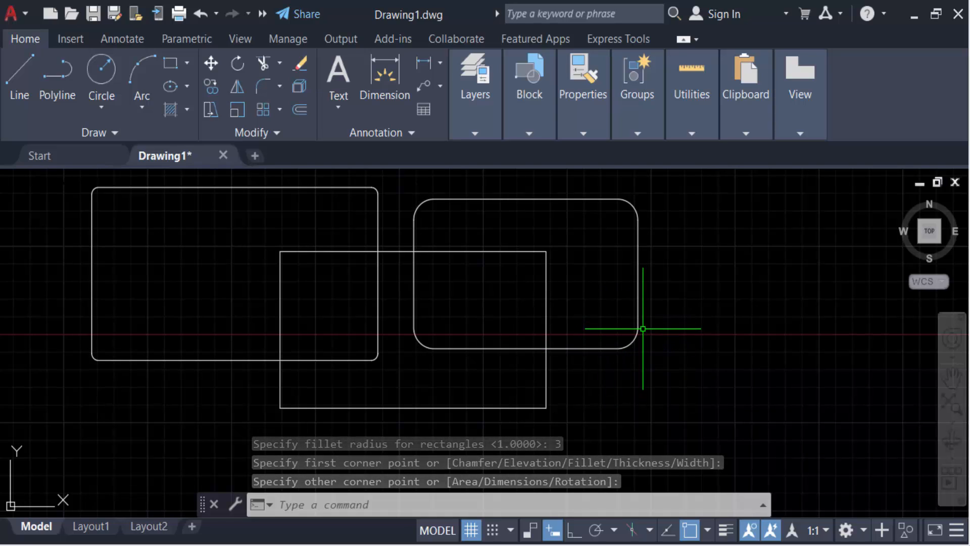